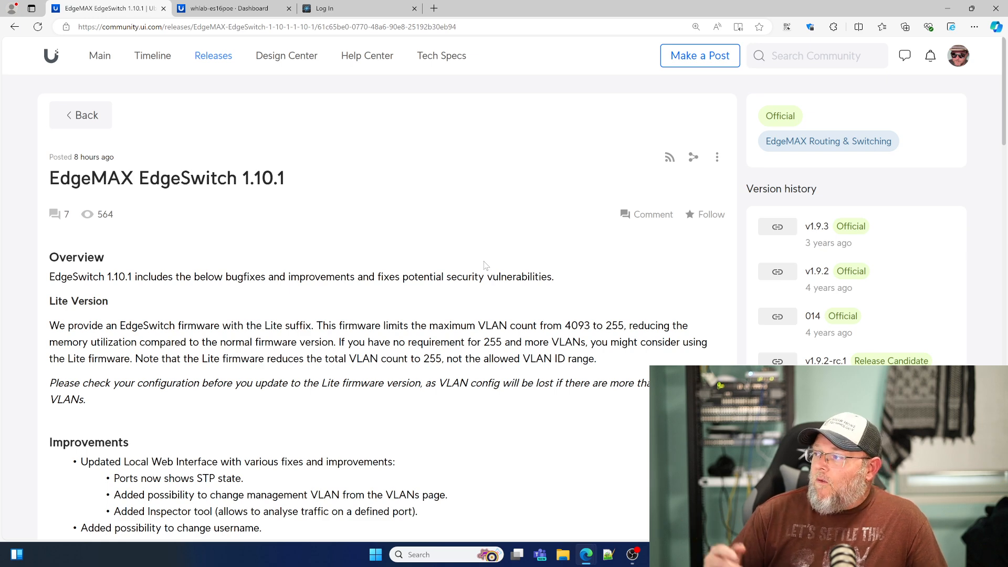
pyautogui.moveTo(530, 269)
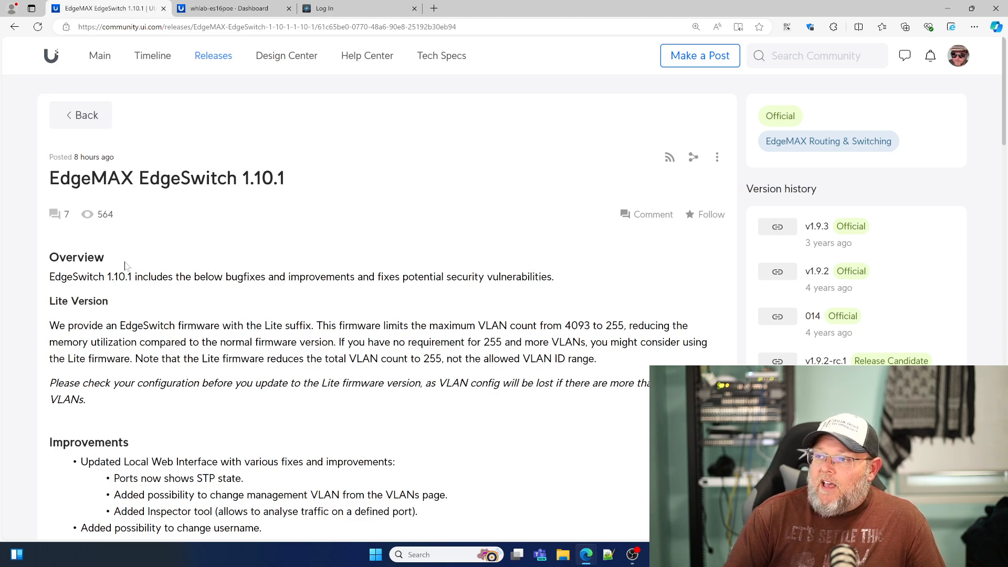
# Step: Scroll down through the current page and select an item near its bottom
pyautogui.scroll(-3)
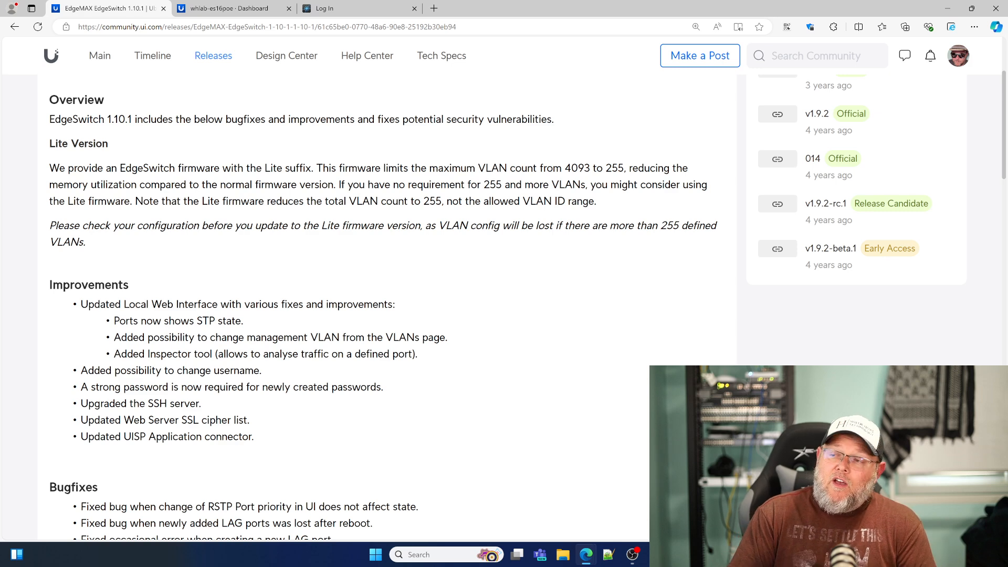
pyautogui.scroll(-3)
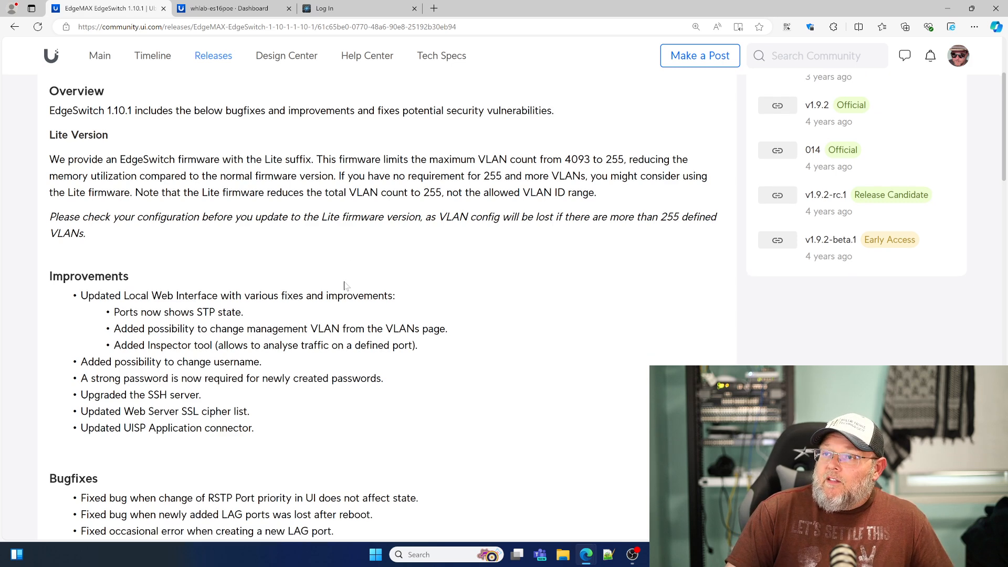
pyautogui.scroll(-3)
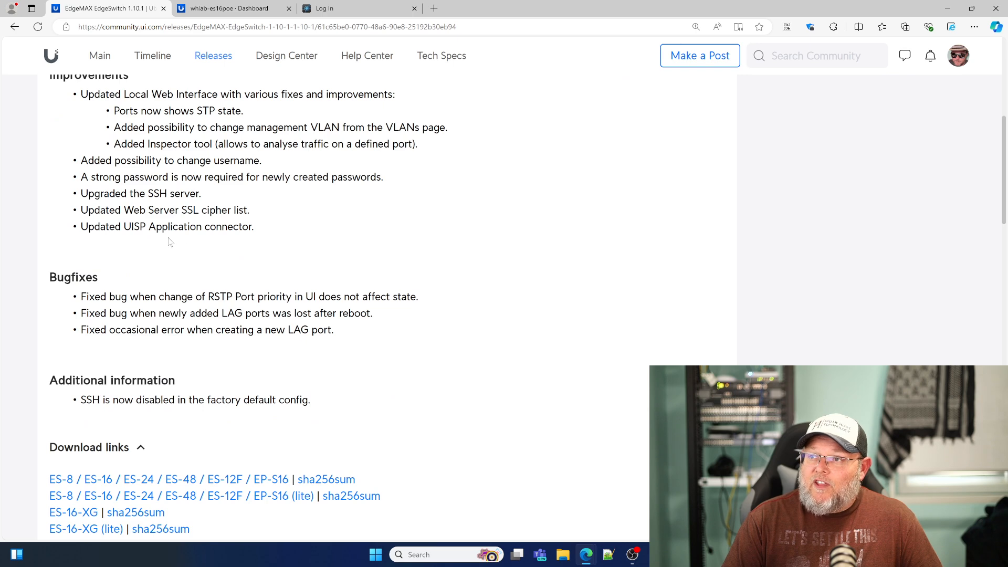
pyautogui.moveTo(187, 249)
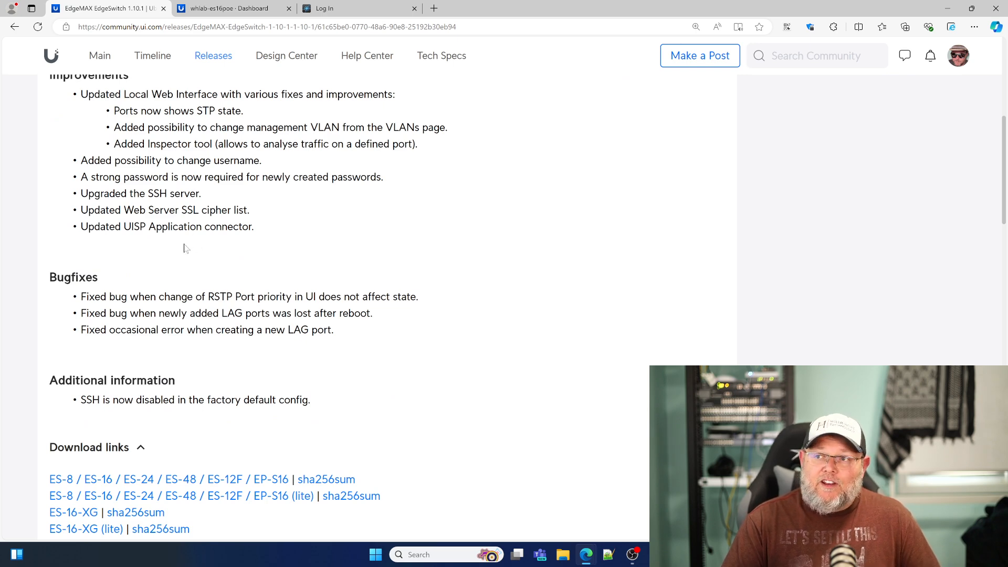
pyautogui.scroll(-3)
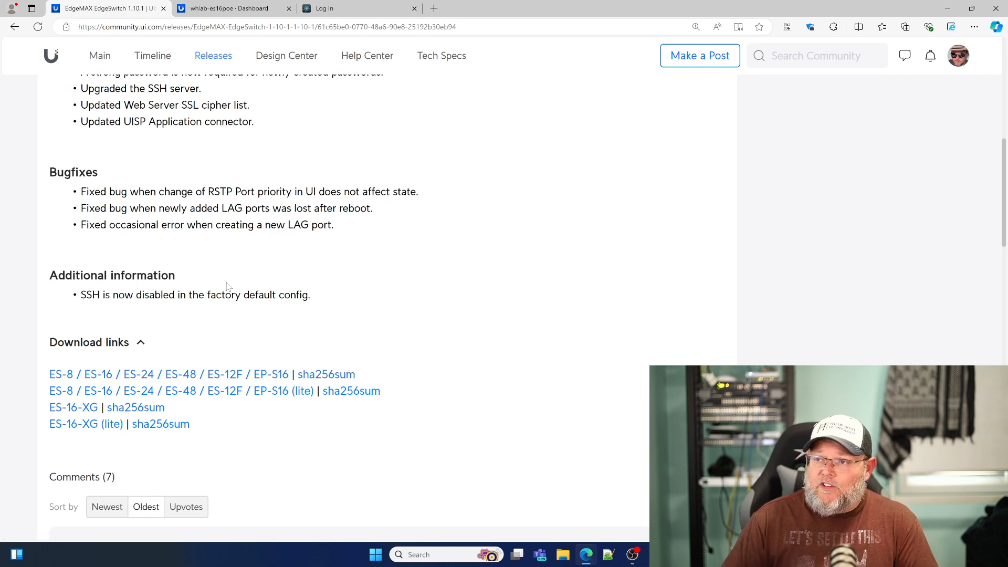
pyautogui.scroll(-3)
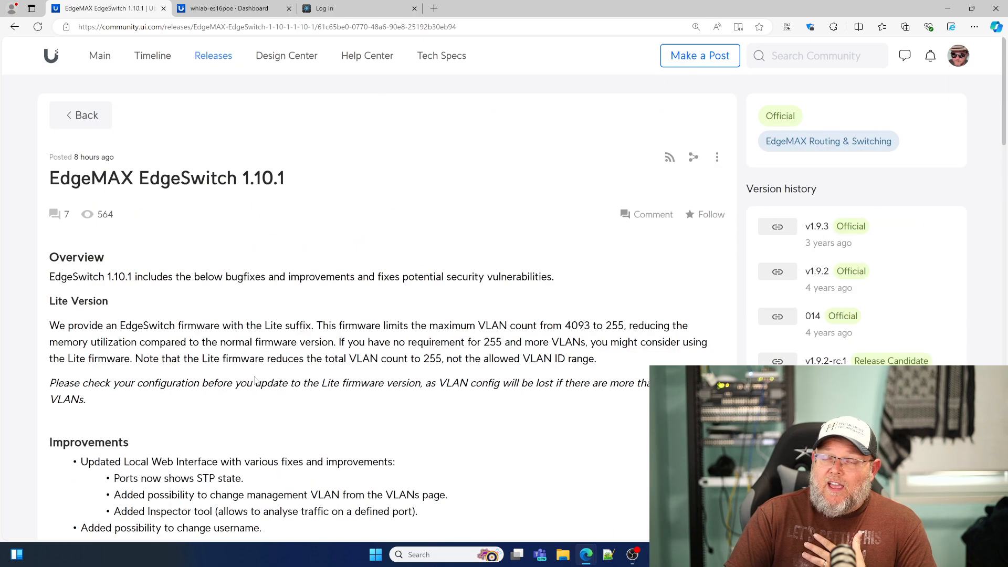
pyautogui.scroll(-3)
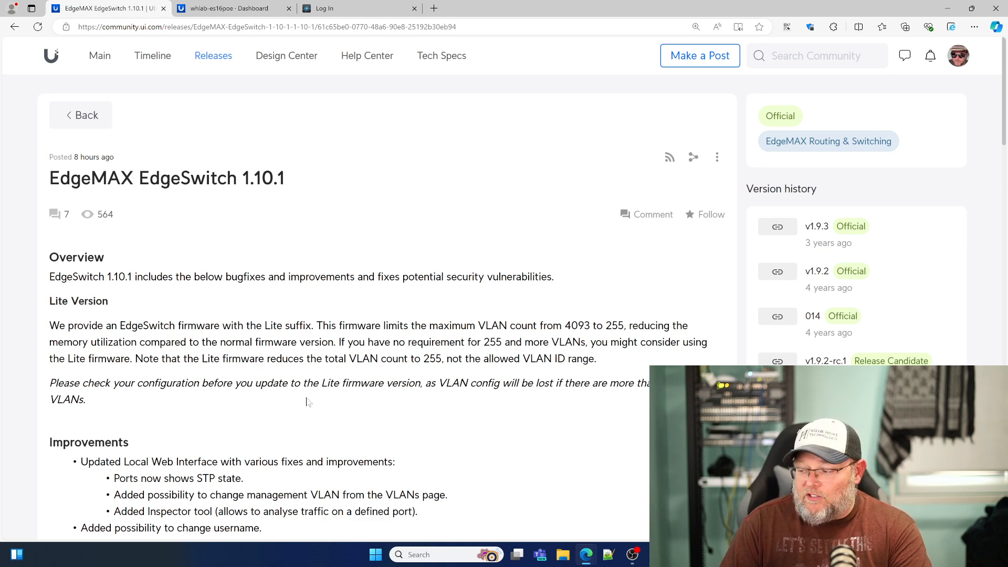
pyautogui.moveTo(270, 132)
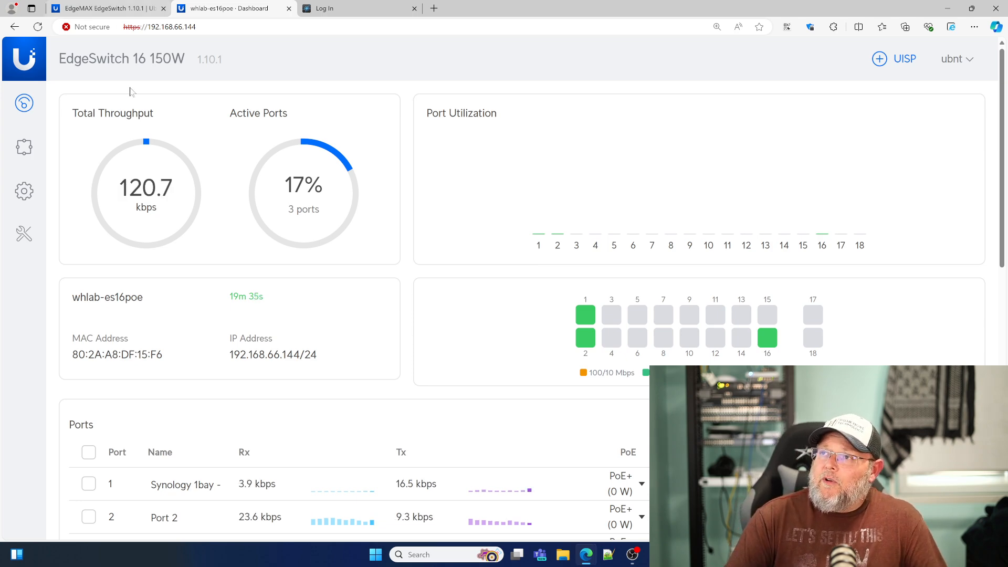
pyautogui.moveTo(233, 252)
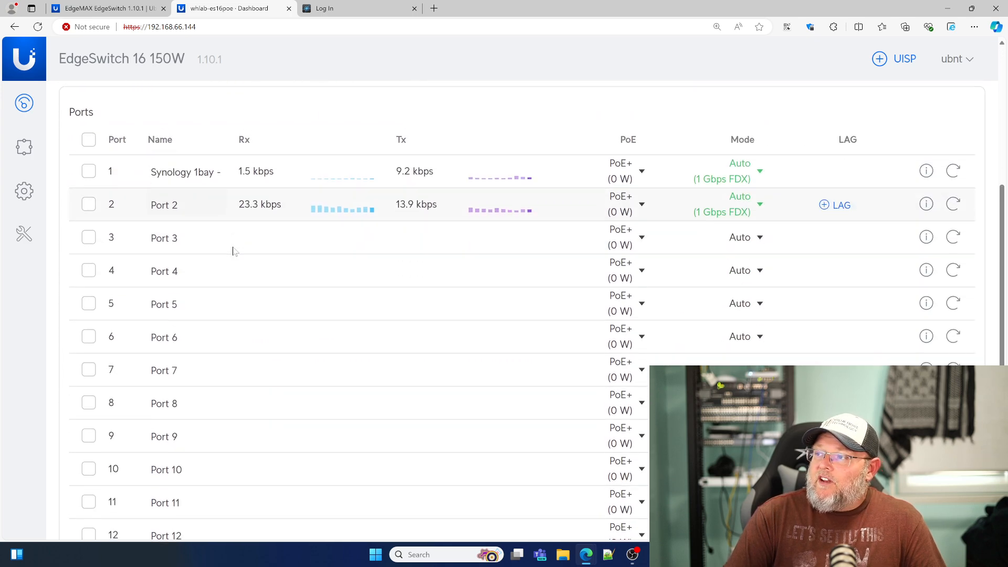
pyautogui.scroll(-3)
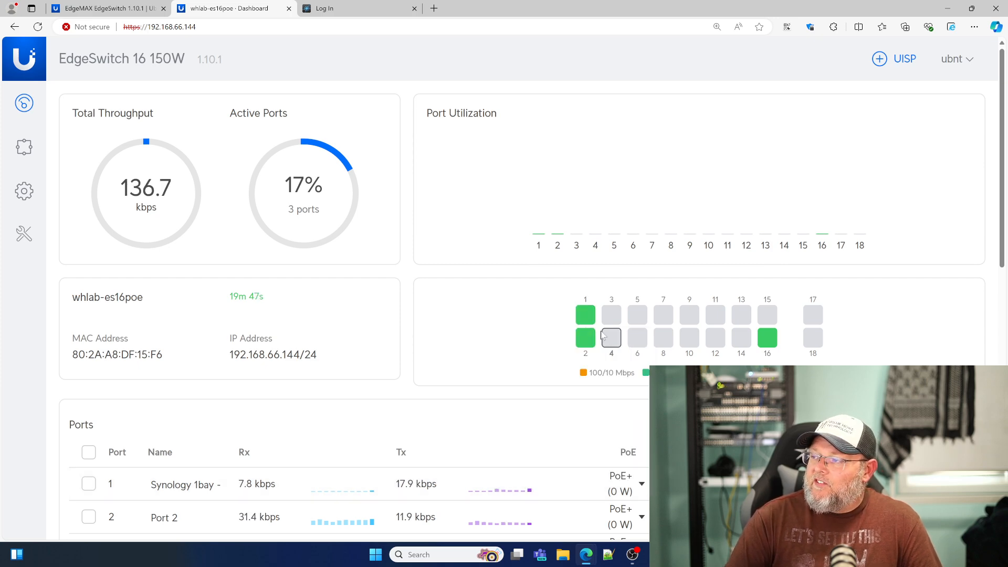
pyautogui.click(585, 315)
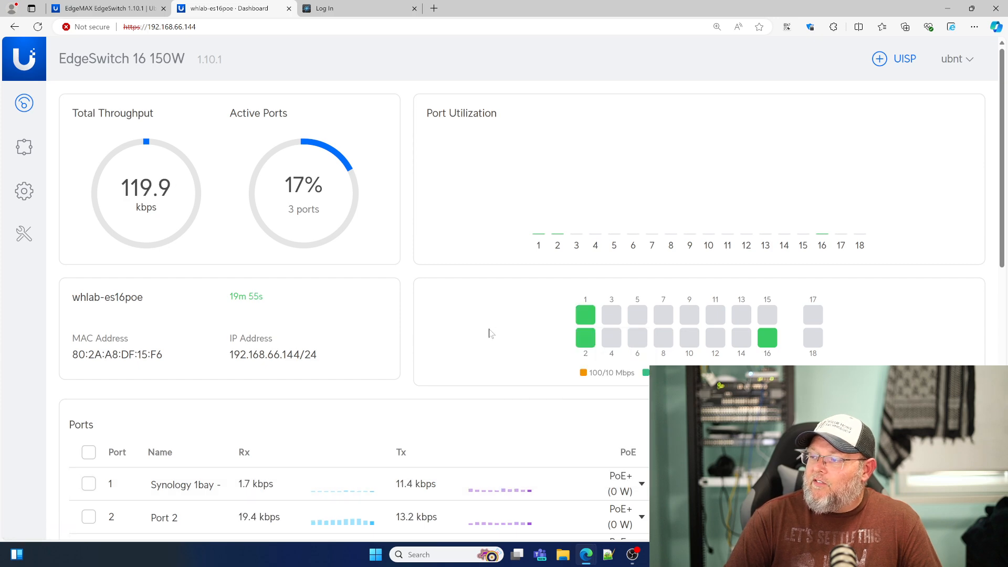
pyautogui.moveTo(585, 338)
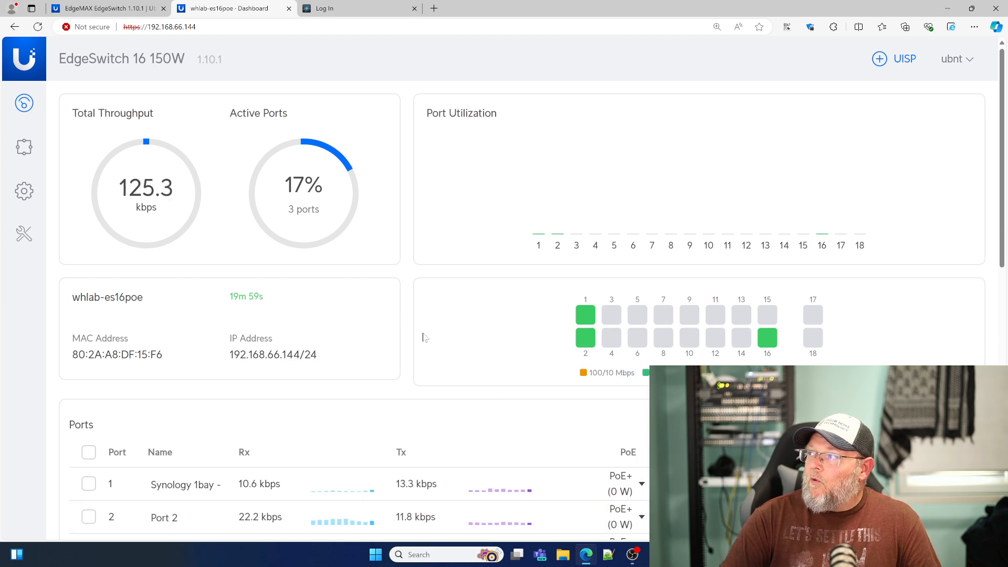
pyautogui.moveTo(182, 249)
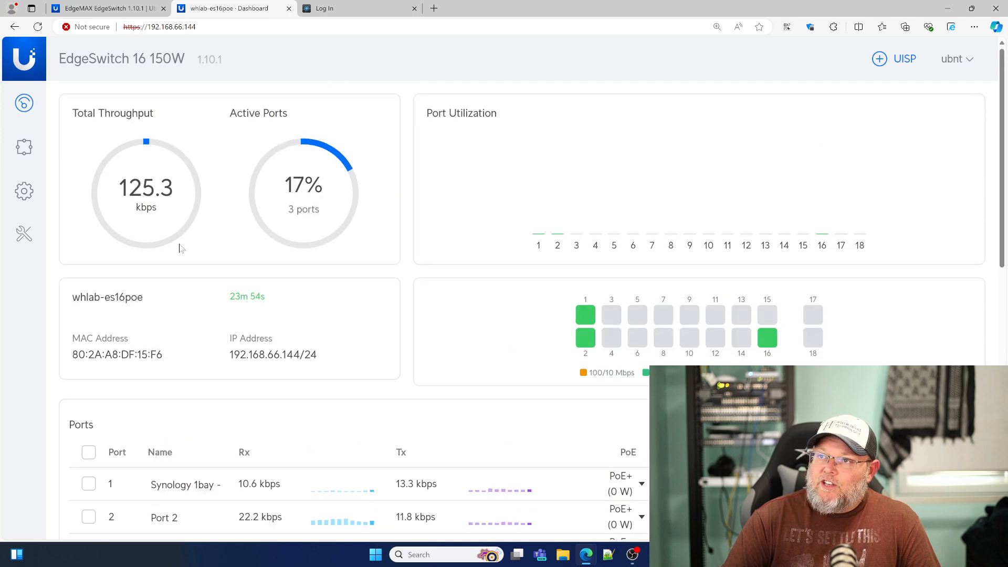
# Step: Bring up the VLANs list and highlight the default VLAN's name
pyautogui.click(24, 149)
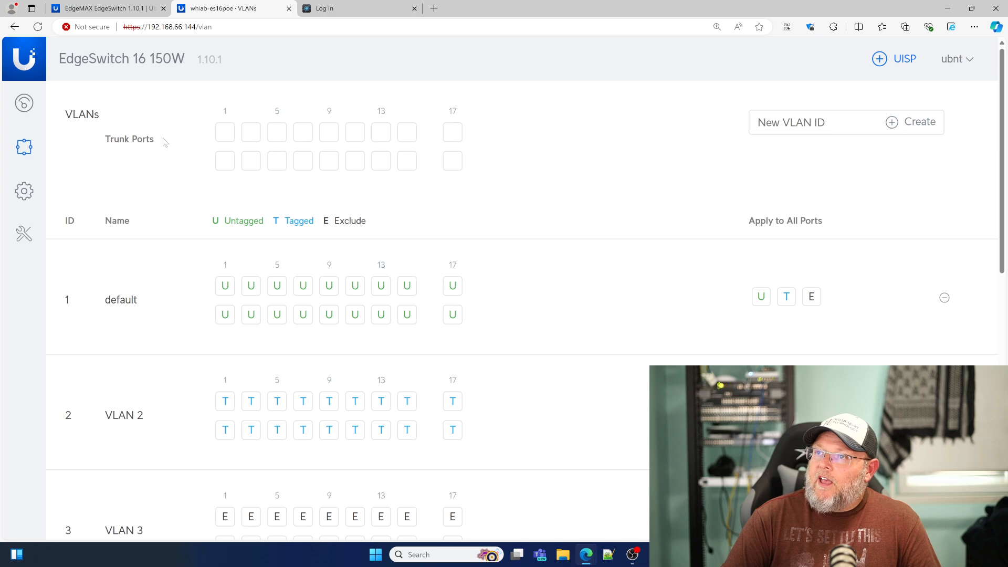
pyautogui.doubleClick(120, 300)
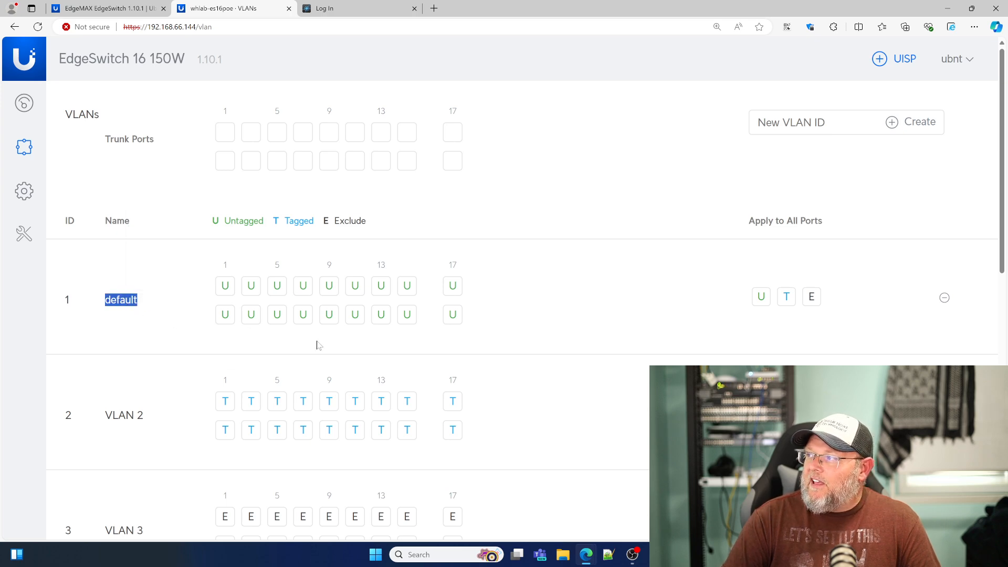
pyautogui.moveTo(561, 400)
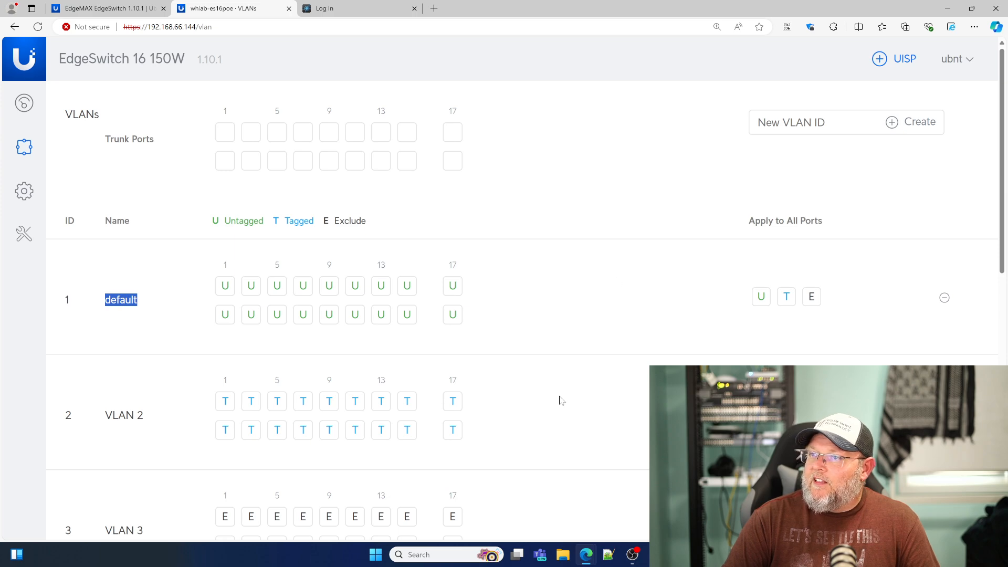
pyautogui.scroll(-3)
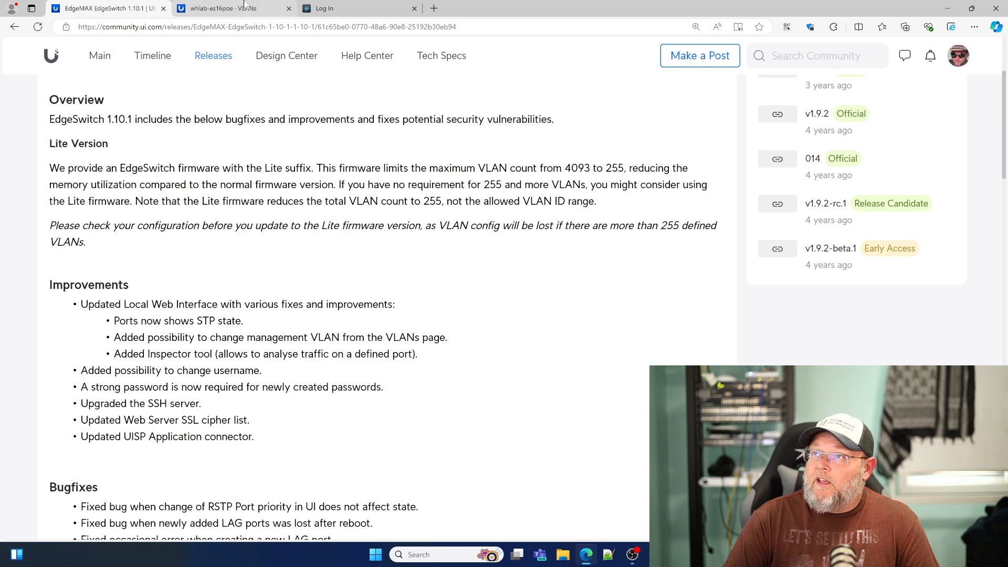
pyautogui.click(225, 8)
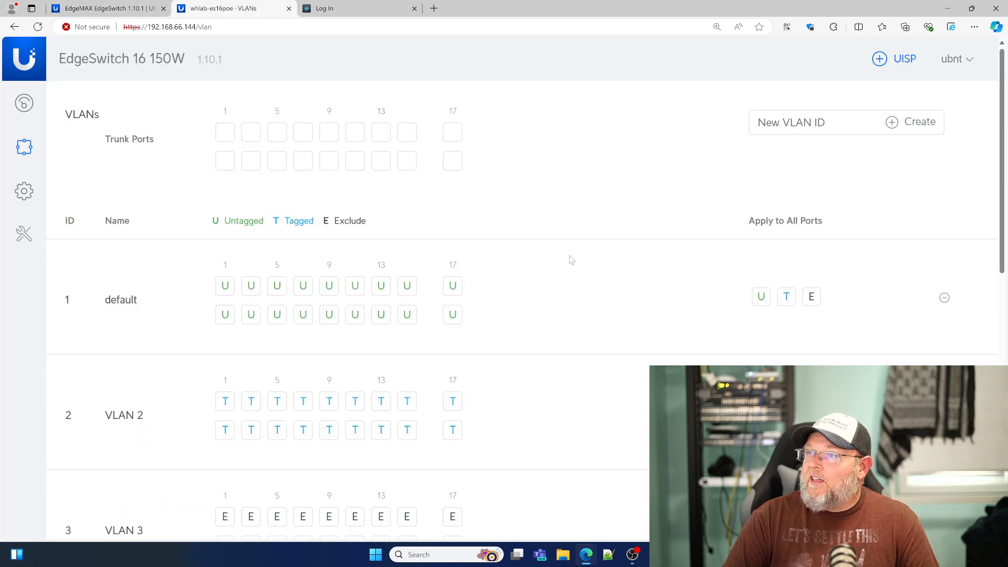
# Step: Scroll the VLAN list down toward VLAN 303 and enter 34 in a field
pyautogui.scroll(-3)
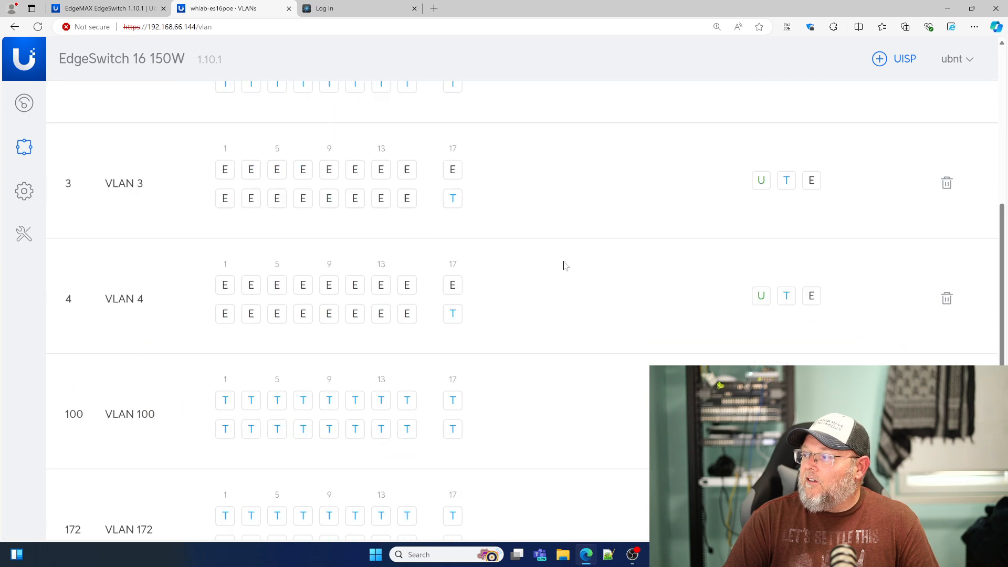
pyautogui.scroll(-3)
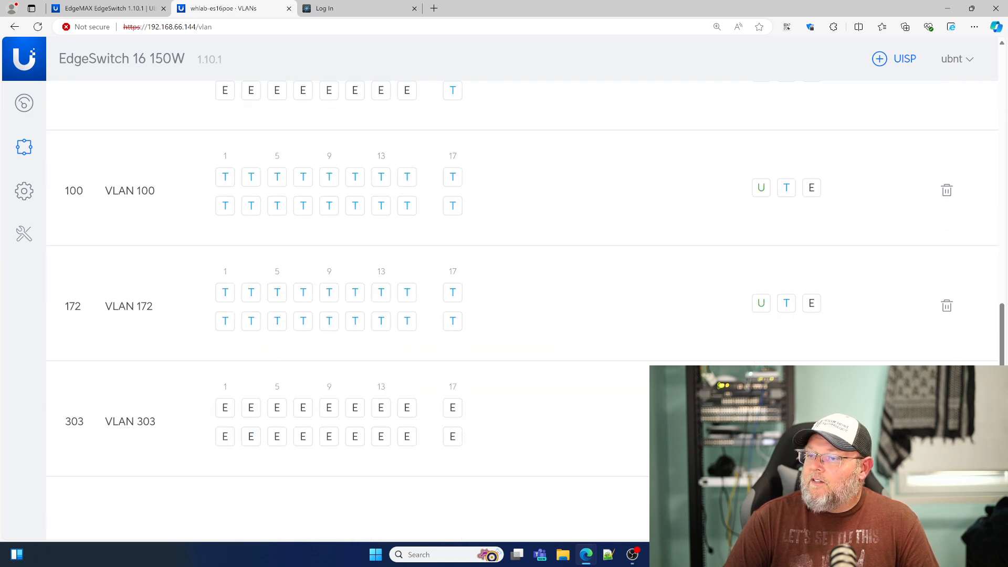
pyautogui.click(129, 190)
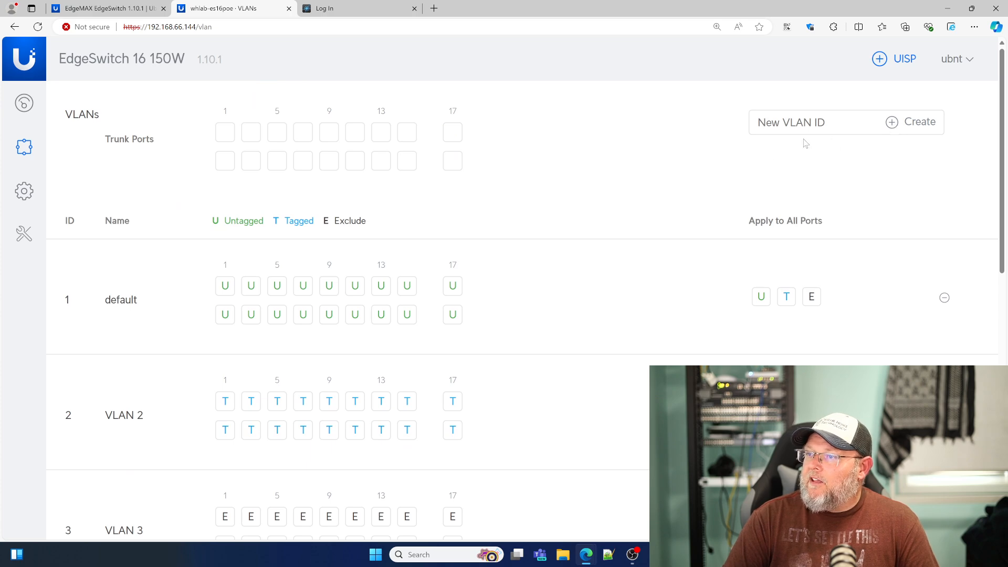
pyautogui.write('34')
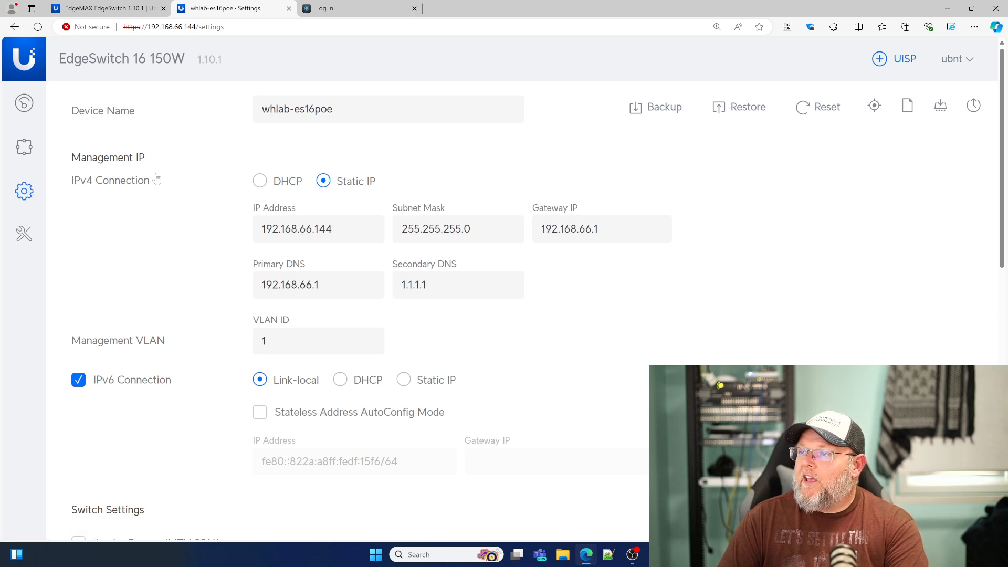
pyautogui.moveTo(433, 278)
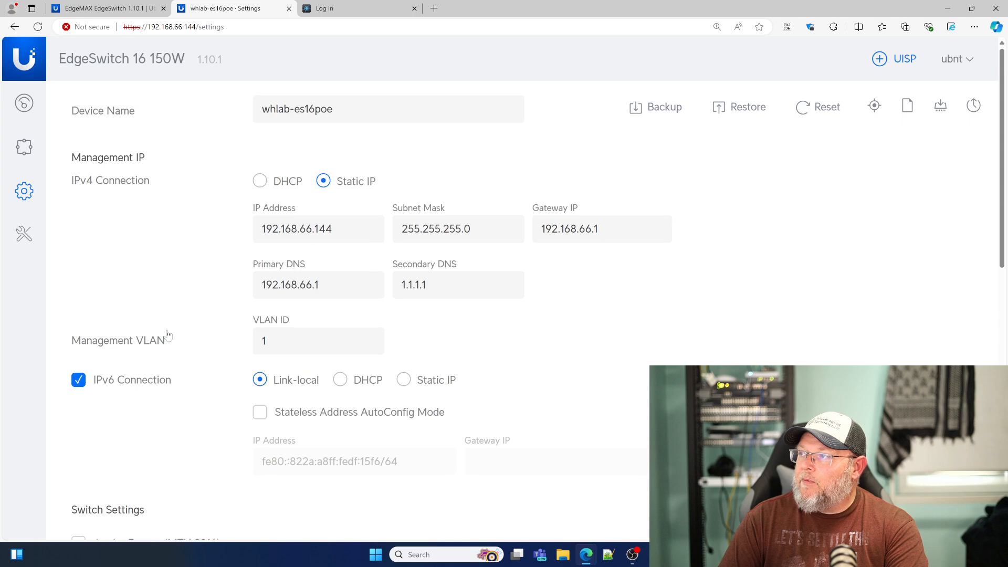
pyautogui.moveTo(747, 107)
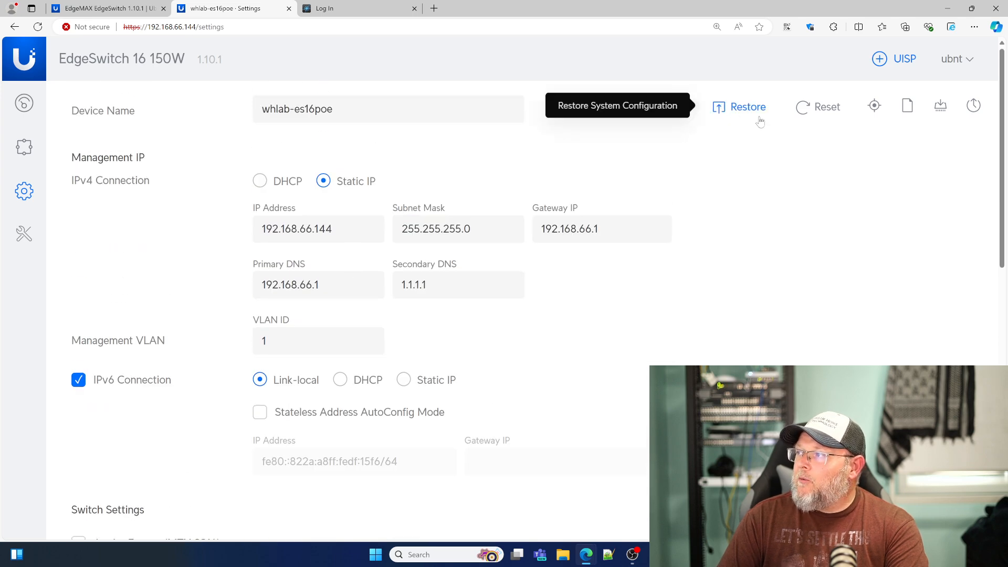
pyautogui.moveTo(973, 105)
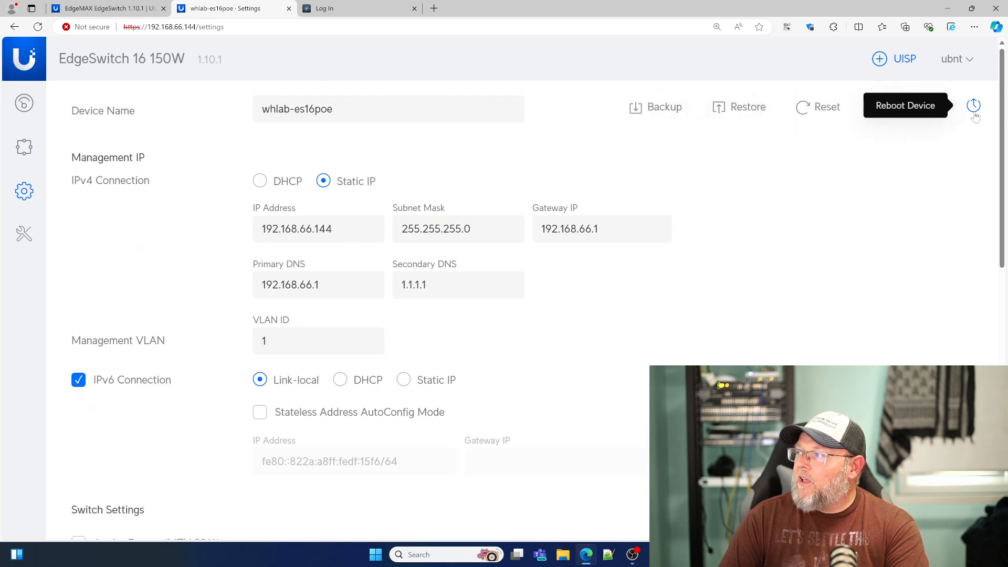
pyautogui.moveTo(659, 209)
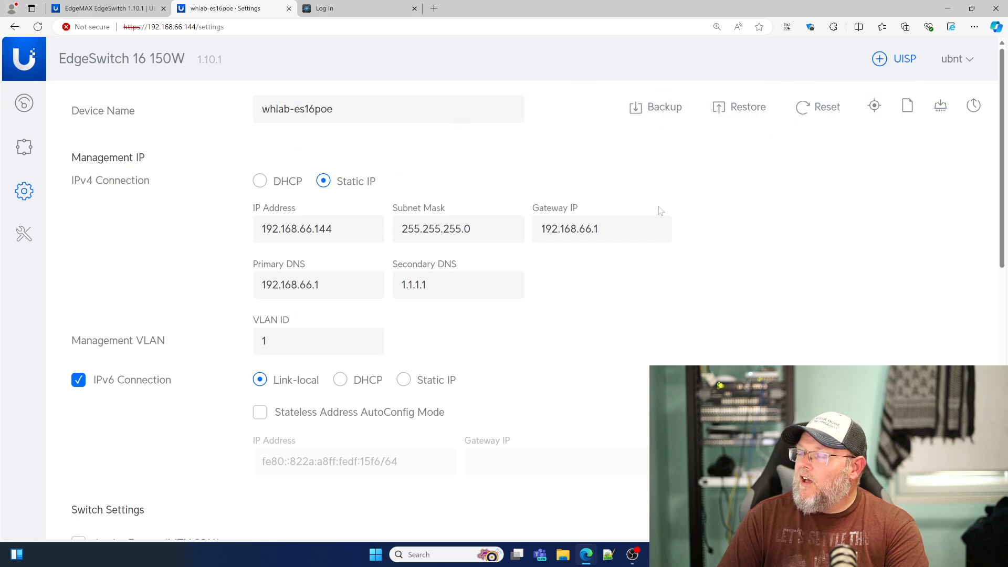
# Step: Review the Settings services, UISP and account menus, then open the Tools MAC Table
pyautogui.scroll(-3)
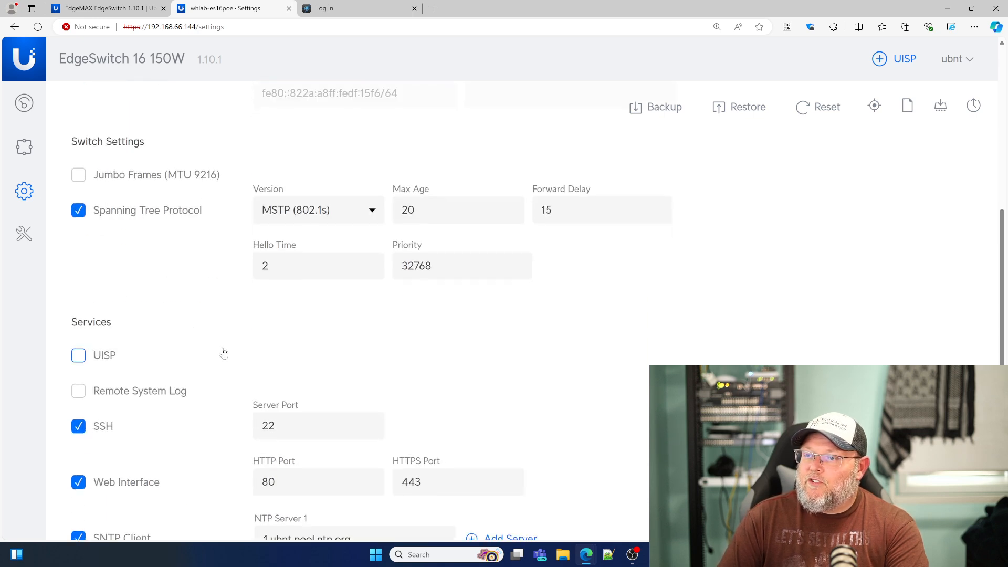
pyautogui.scroll(-3)
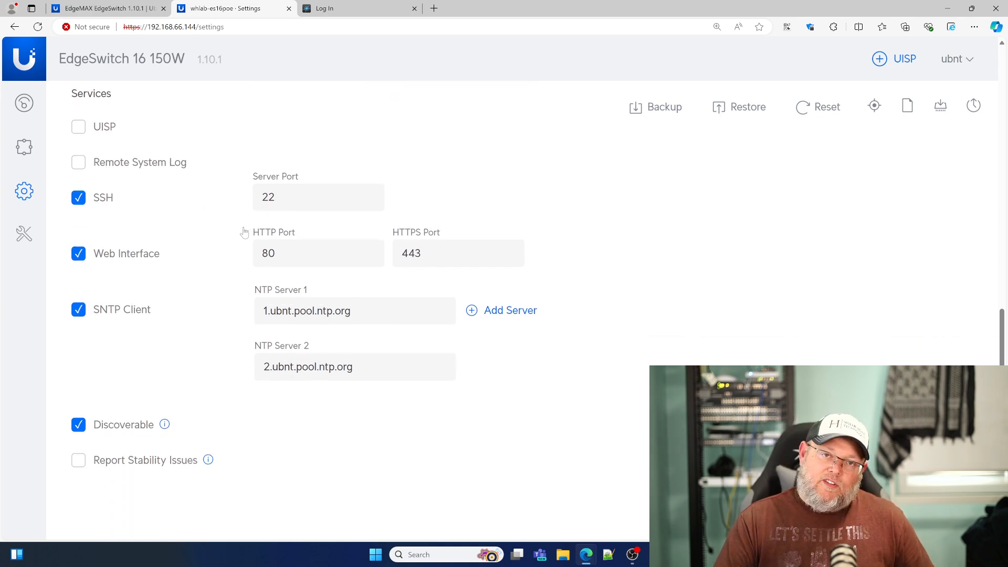
pyautogui.moveTo(164, 190)
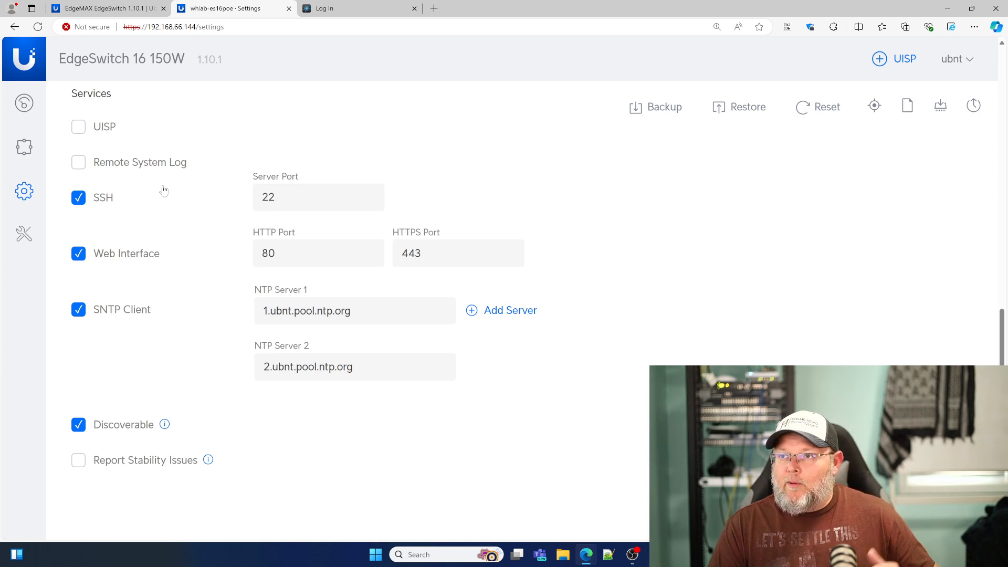
pyautogui.moveTo(202, 203)
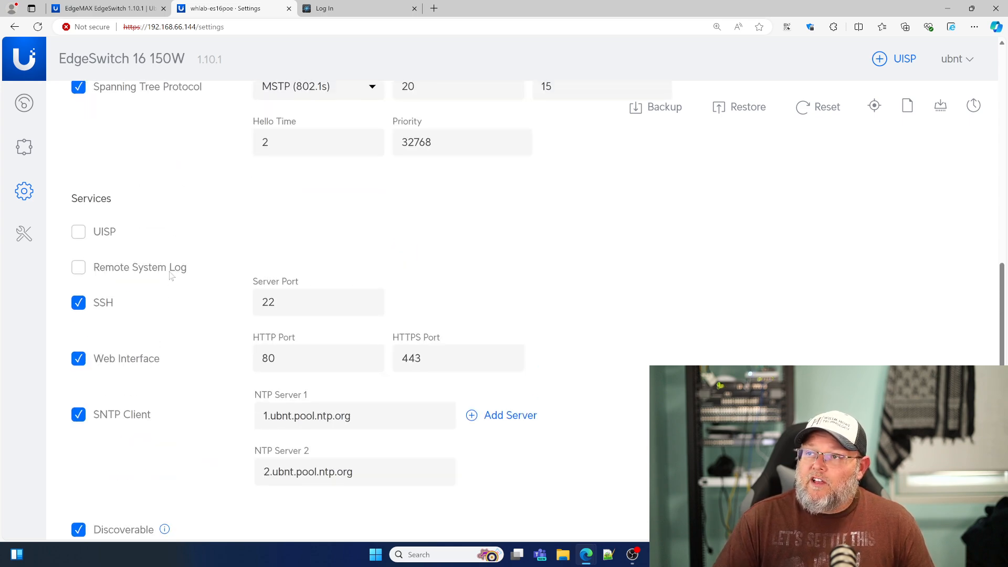
pyautogui.scroll(3)
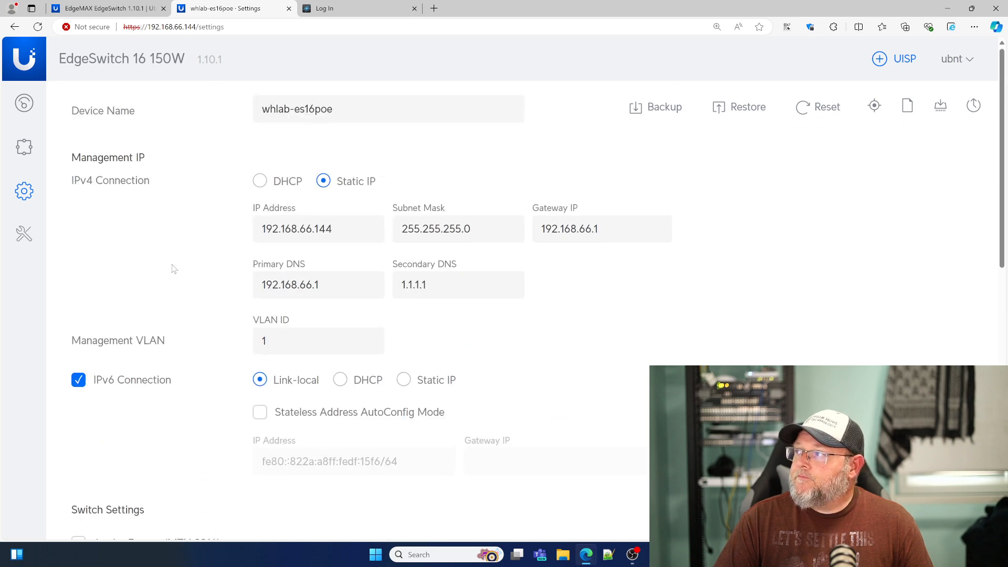
pyautogui.click(880, 59)
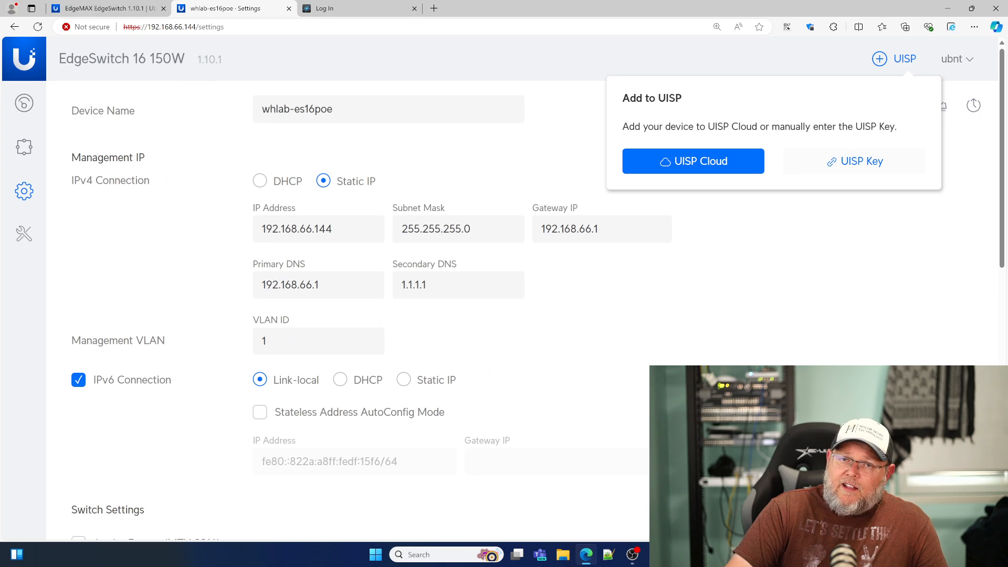
pyautogui.click(957, 59)
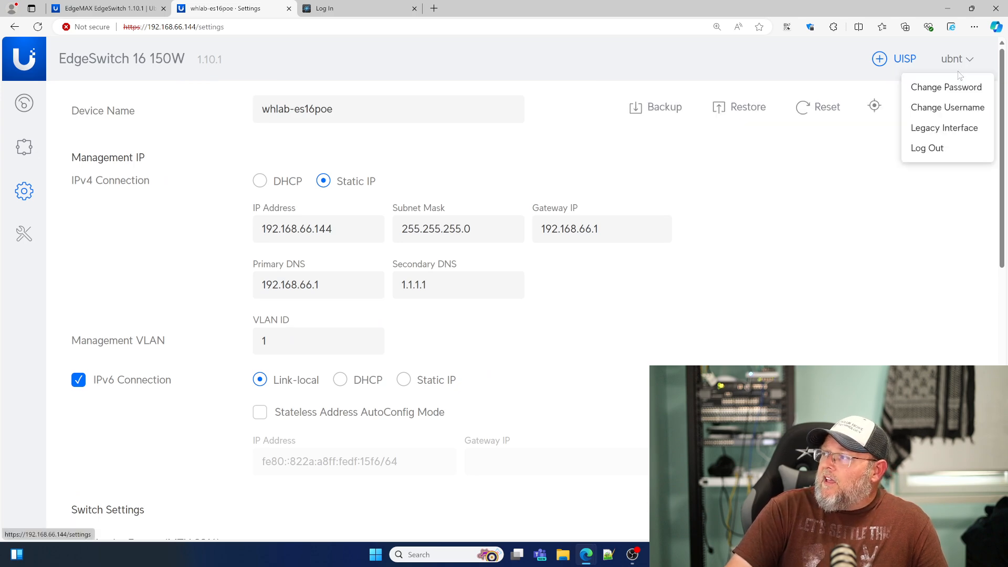
pyautogui.moveTo(926, 148)
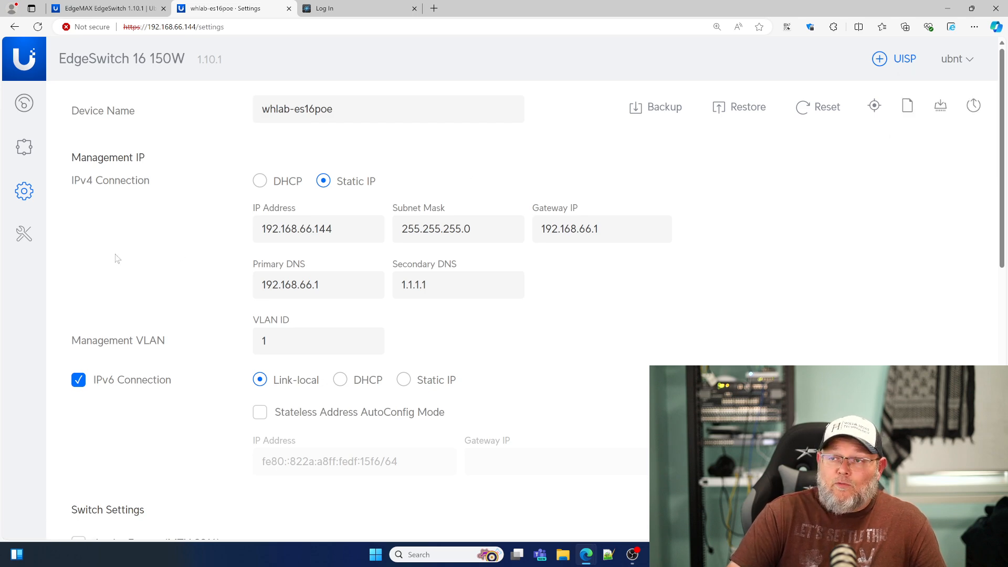
pyautogui.click(24, 234)
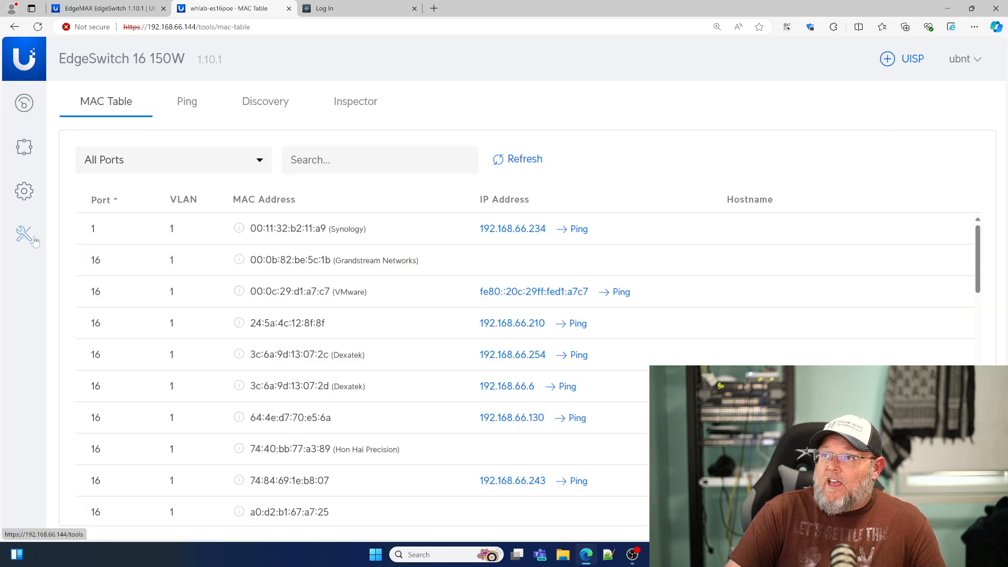
# Step: Browse the Discovery and Inspector tools, then launch the legacy interface login from the dashboard
pyautogui.scroll(-3)
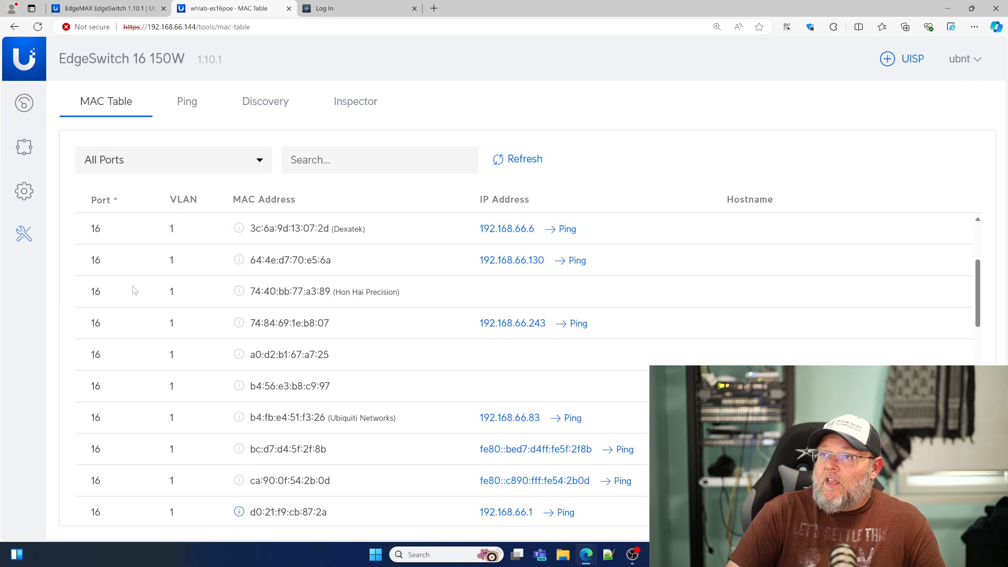
pyautogui.click(265, 101)
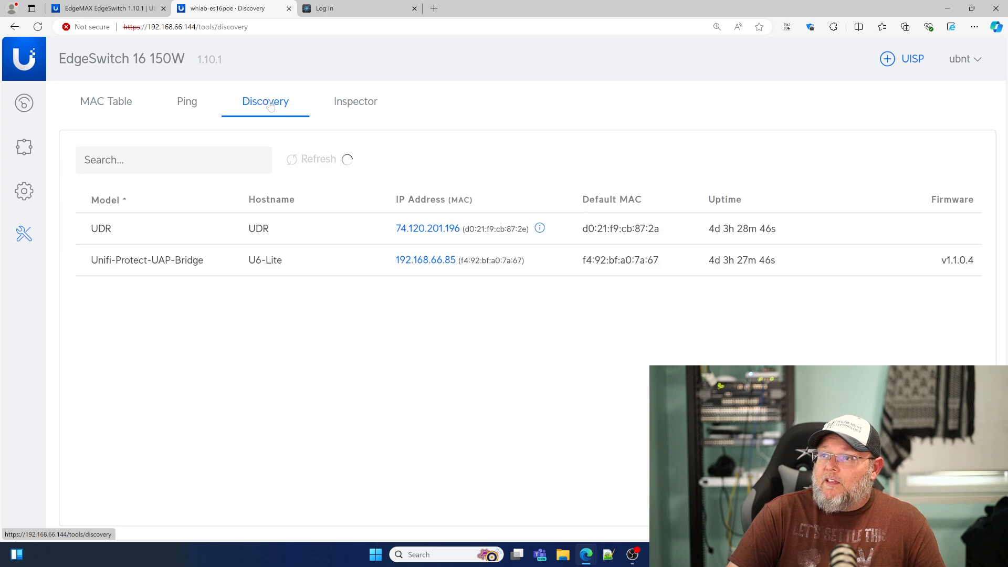
pyautogui.click(356, 101)
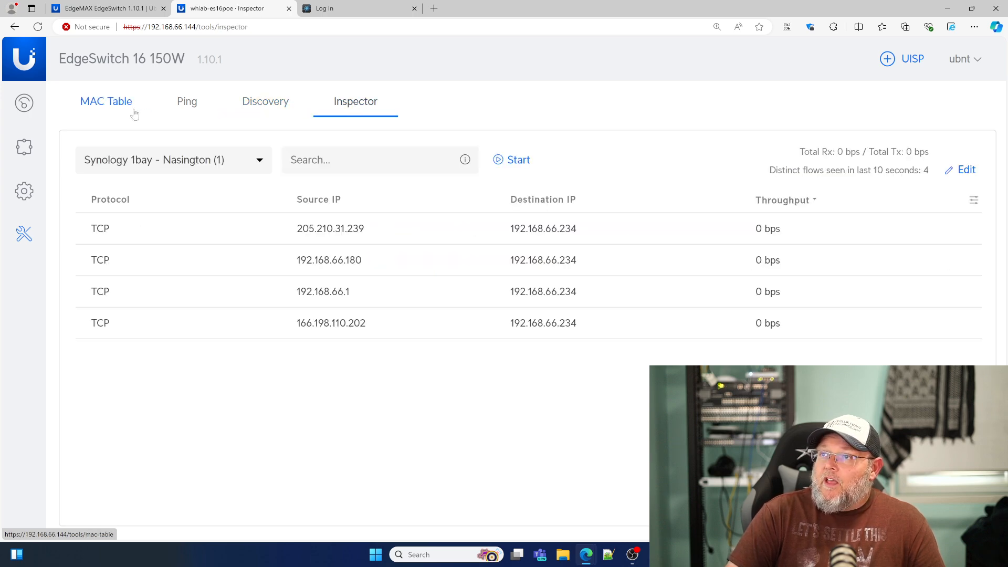
pyautogui.click(23, 102)
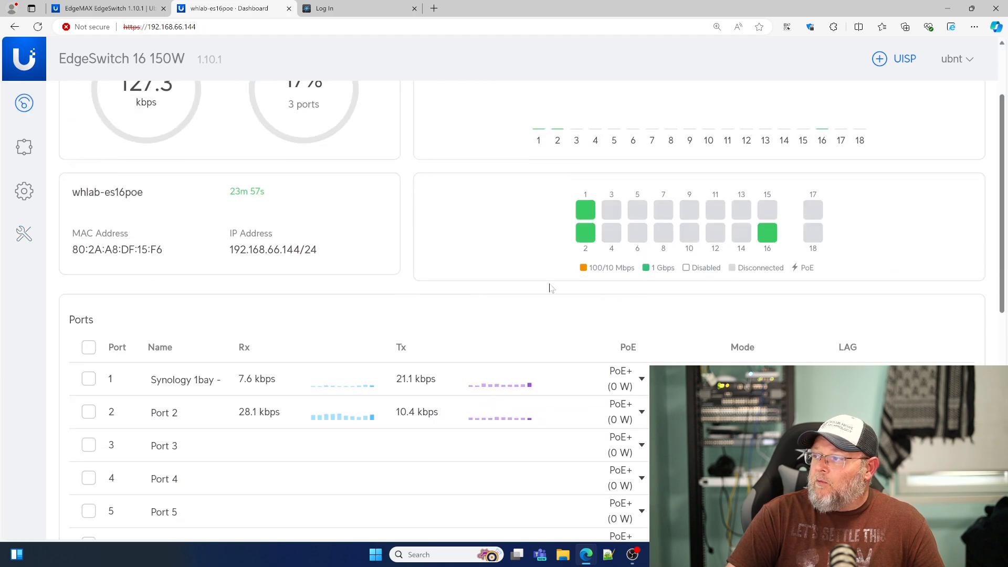
pyautogui.scroll(-3)
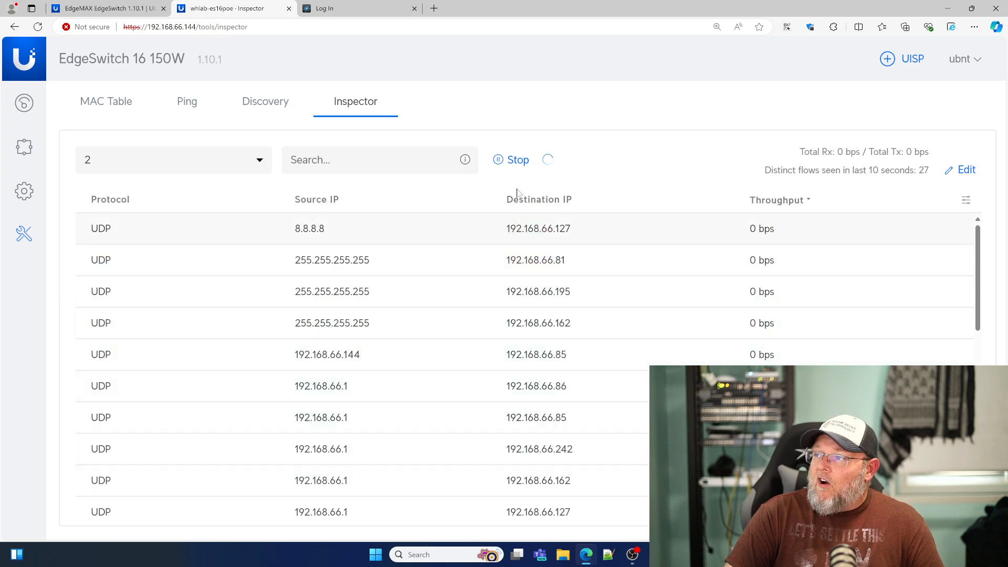
pyautogui.click(518, 160)
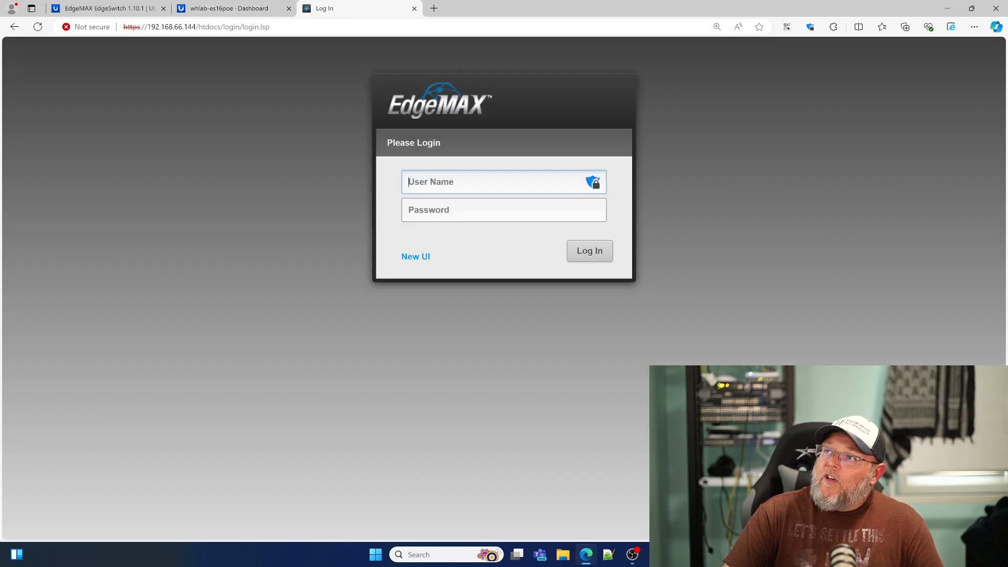
# Step: Sign in to the legacy EdgeMAX interface as 'ubnt' and view the System menu
pyautogui.write('ubnt')
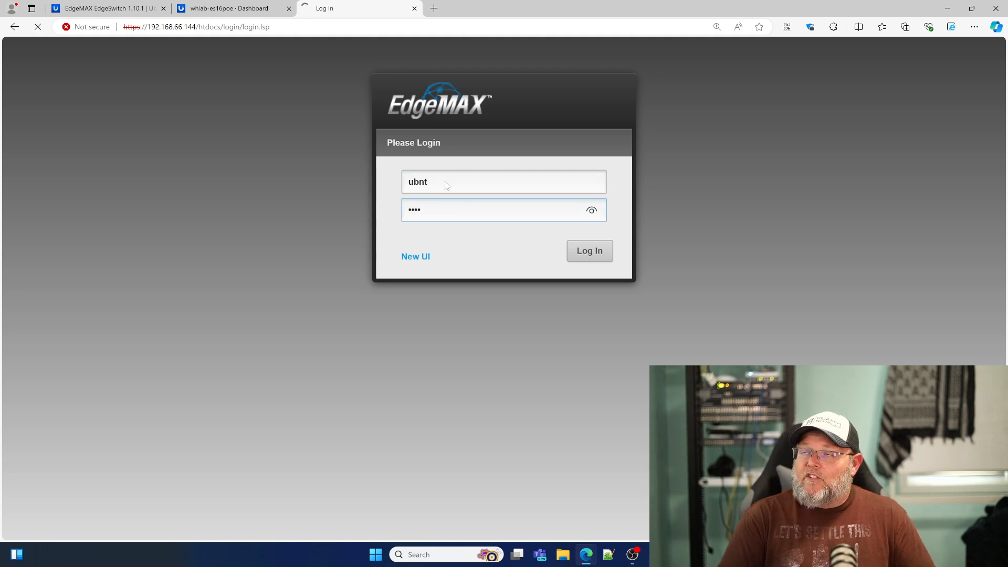
pyautogui.click(588, 251)
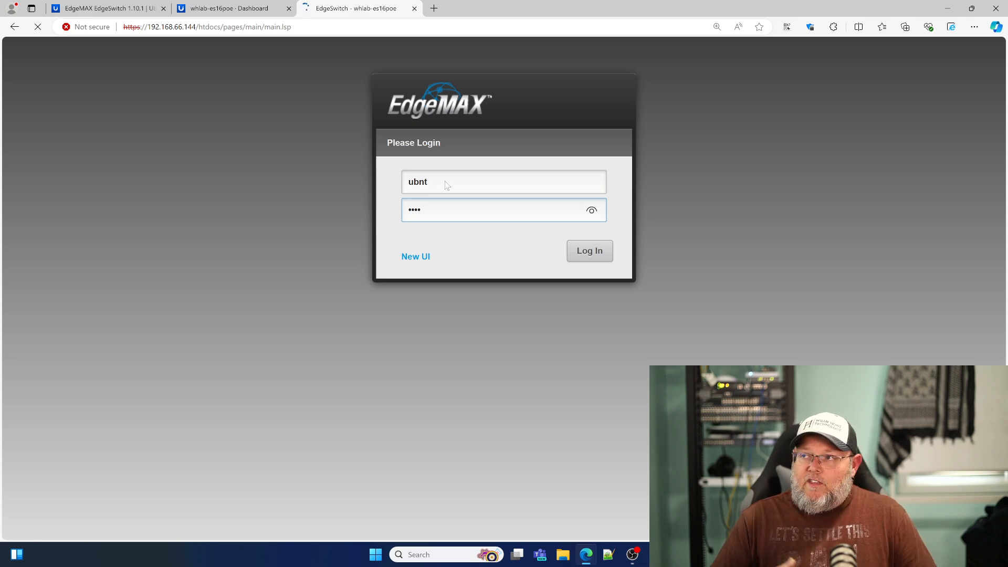
pyautogui.click(588, 251)
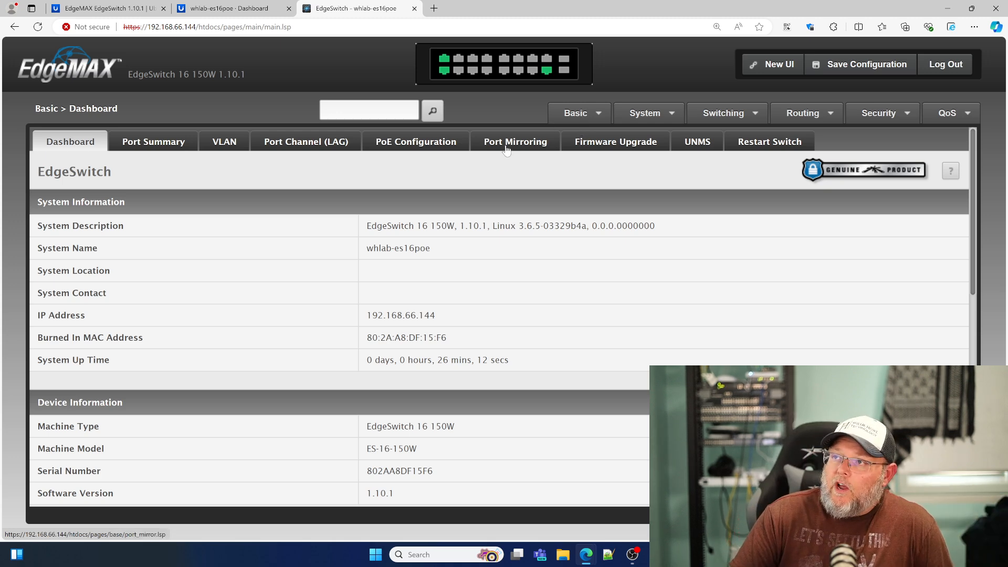
pyautogui.moveTo(531, 198)
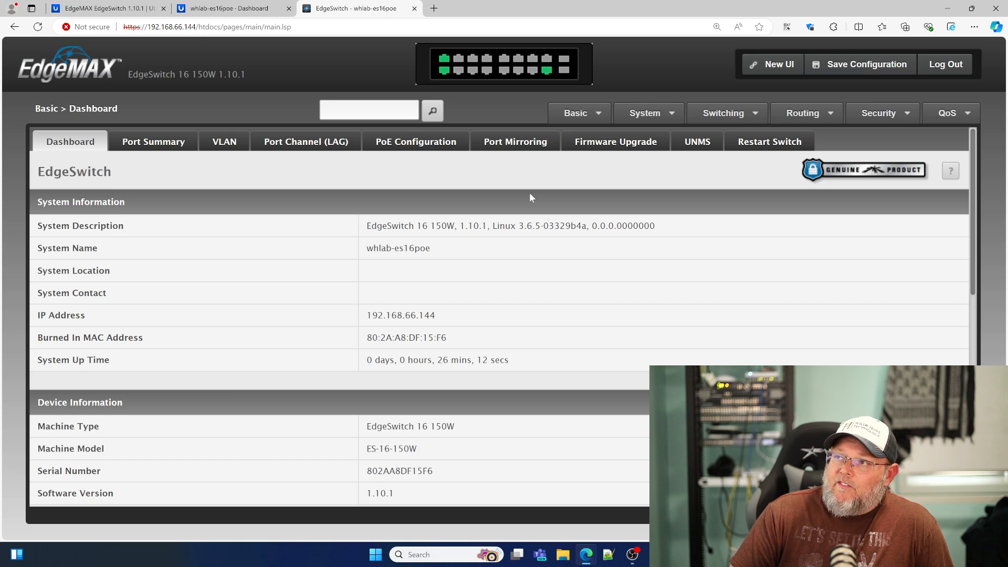
pyautogui.click(645, 113)
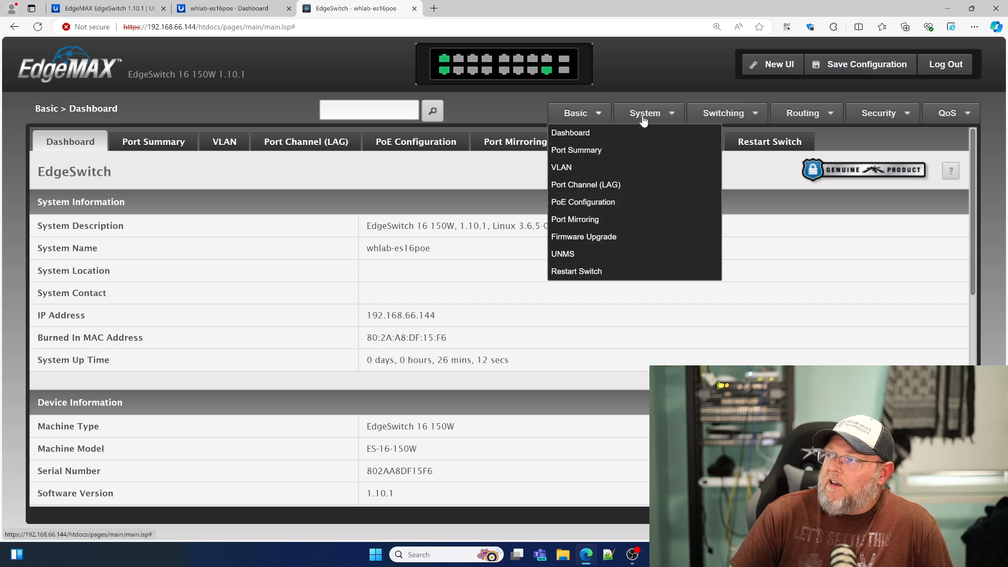